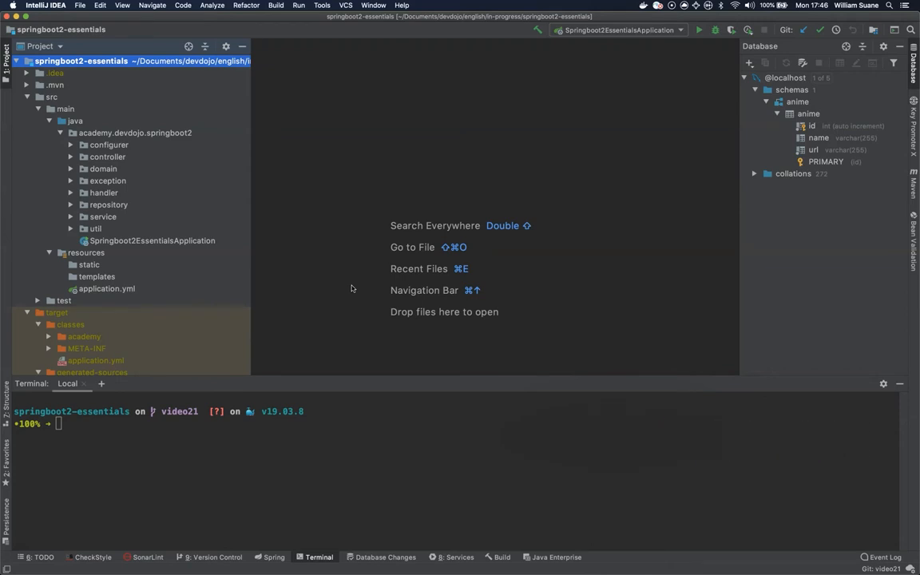
pyautogui.moveTo(295, 494)
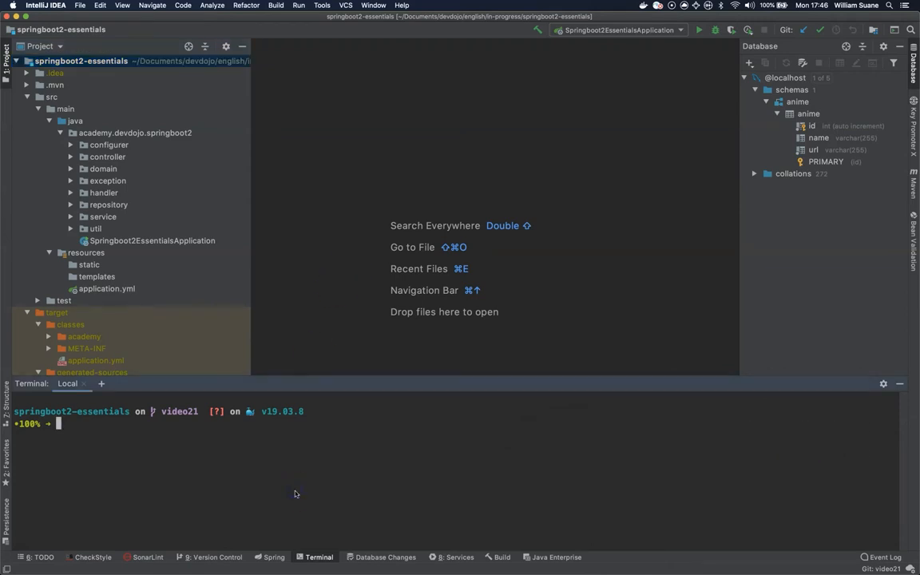
# Step: Start the MySQL container with the dcu docker-compose alias in the terminal
pyautogui.write('dcu')
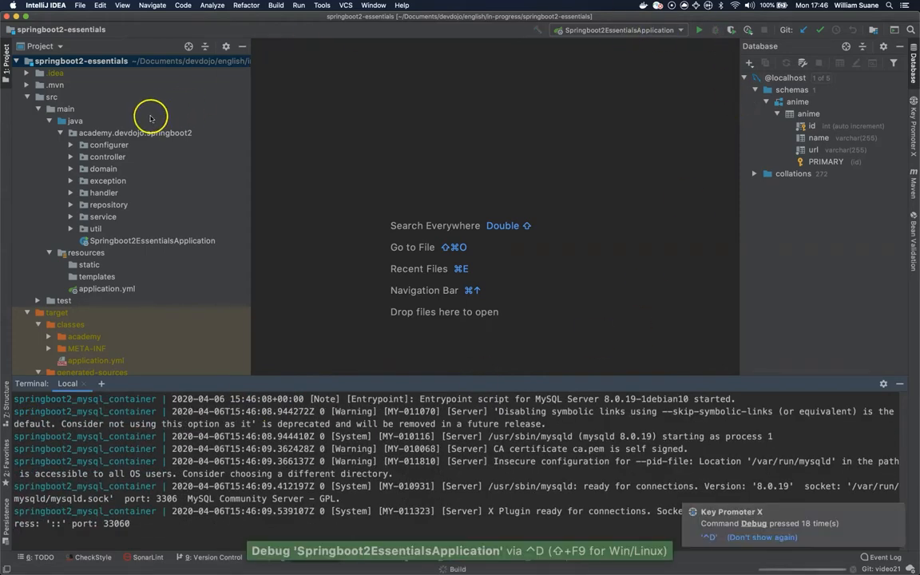
# Step: Create a new SpringClient Java class in the client package
pyautogui.rightClick(135, 133)
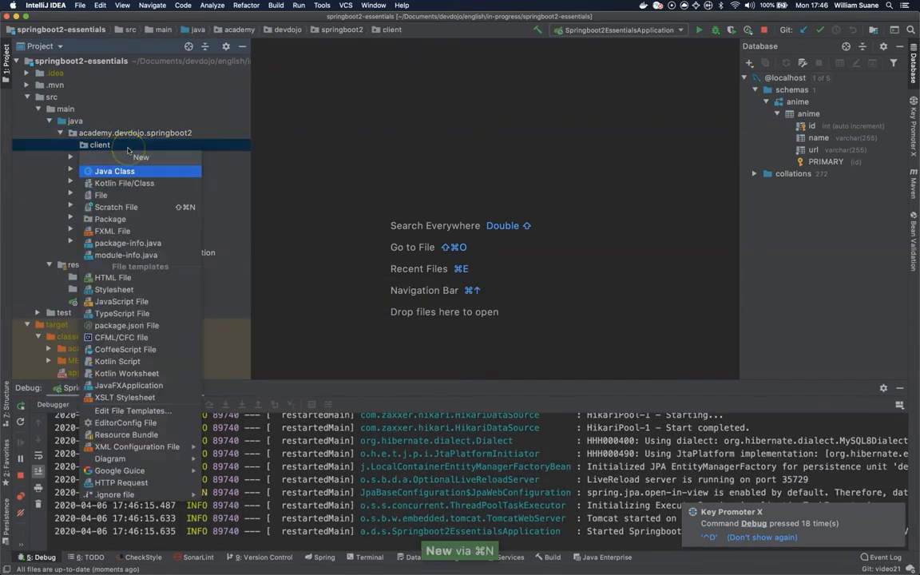
pyautogui.click(114, 171)
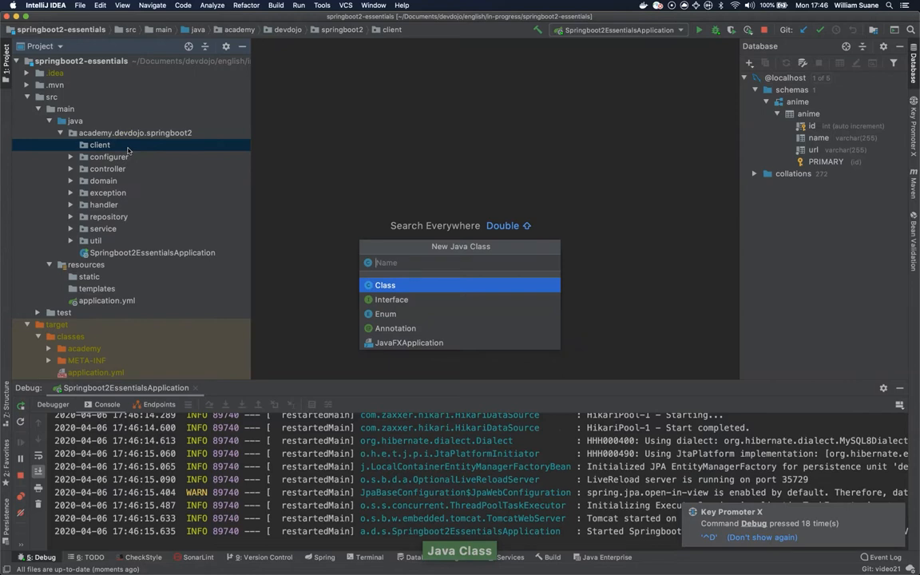
pyautogui.write('C')
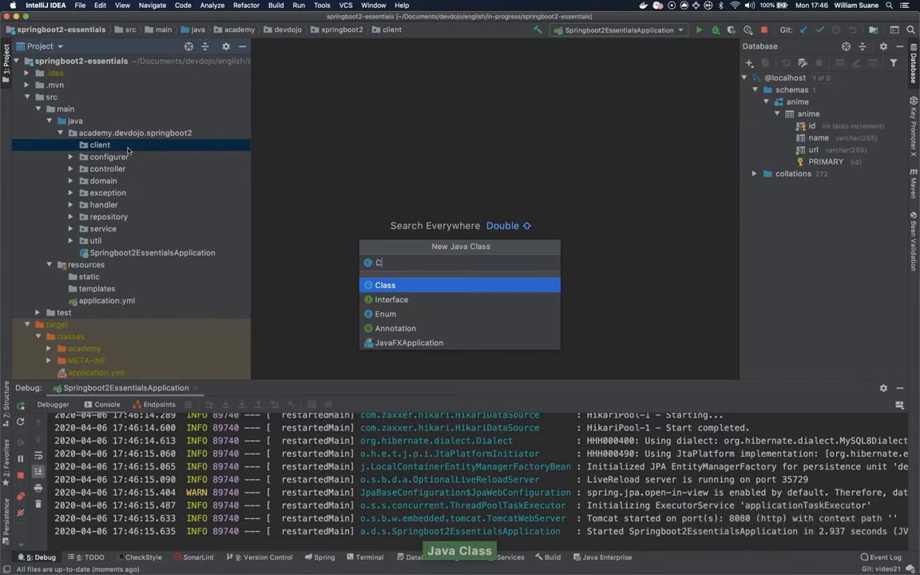
pyautogui.write('l')
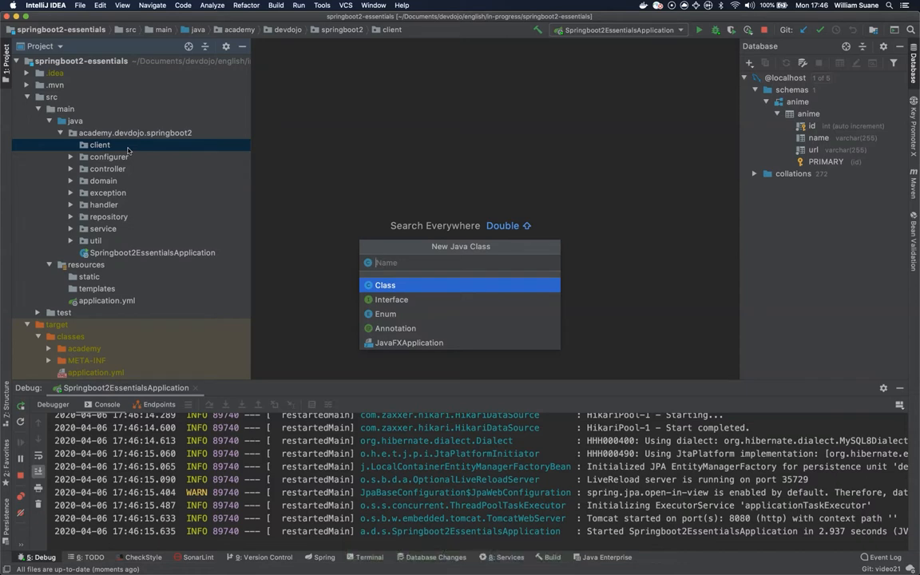
pyautogui.write('Spring')
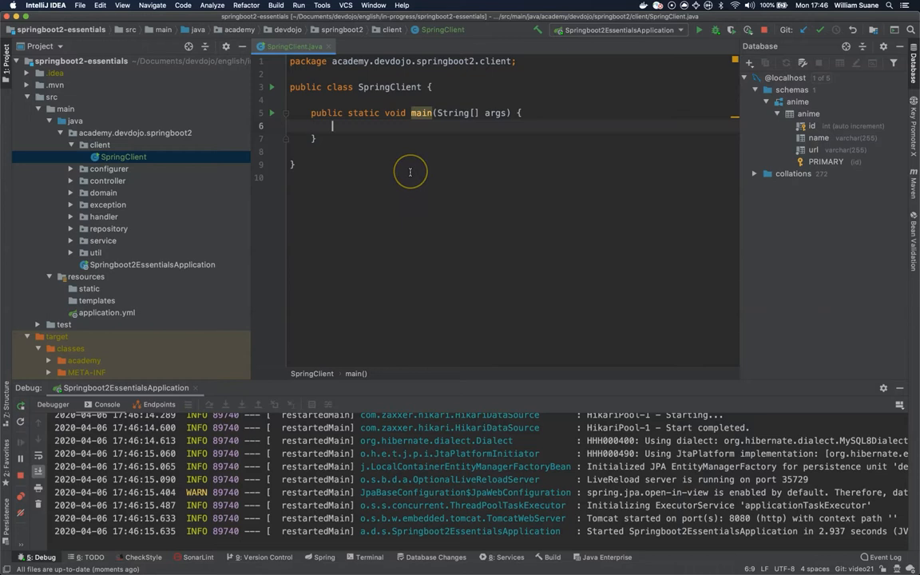
# Step: Add a new RestTemplate() statement with its import to SpringClient's main method
pyautogui.write('new RestTemplate(')
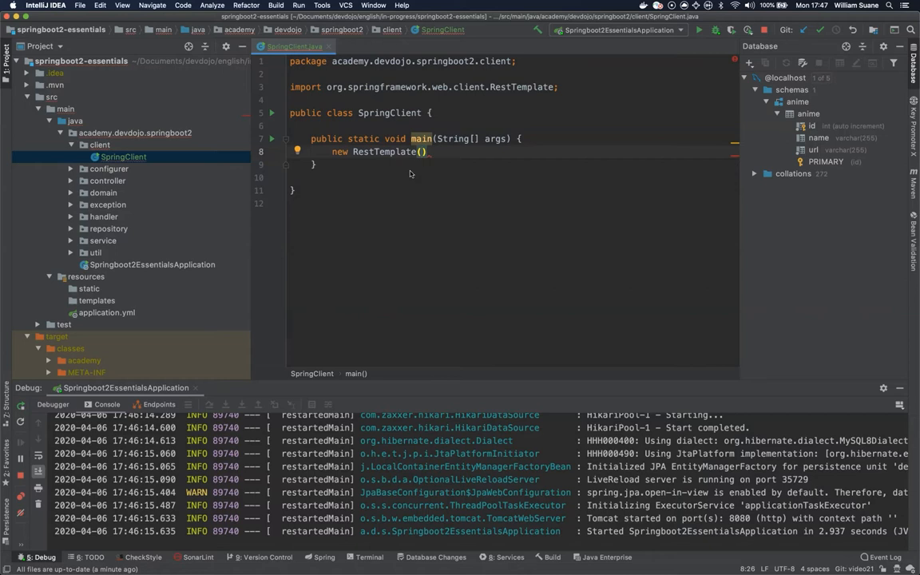
pyautogui.write('//')
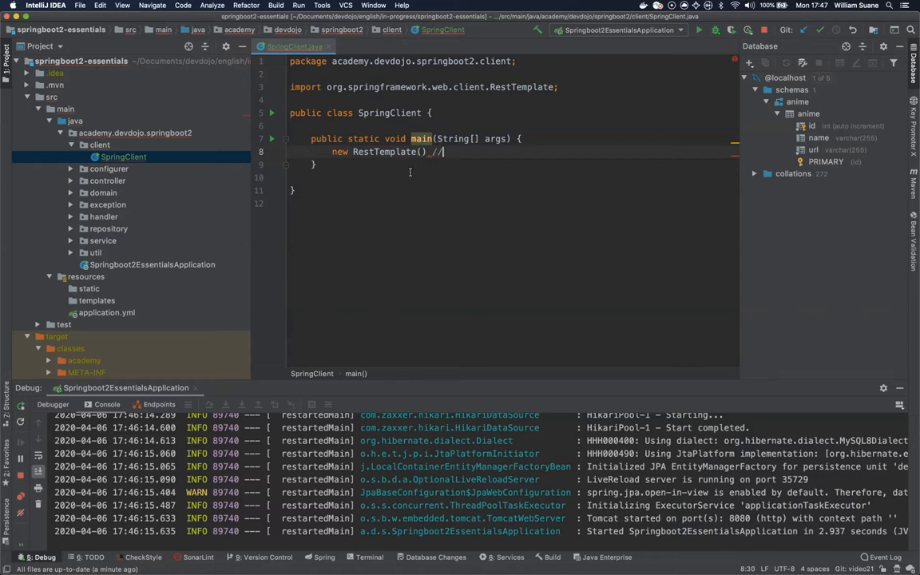
pyautogui.write('jackson')
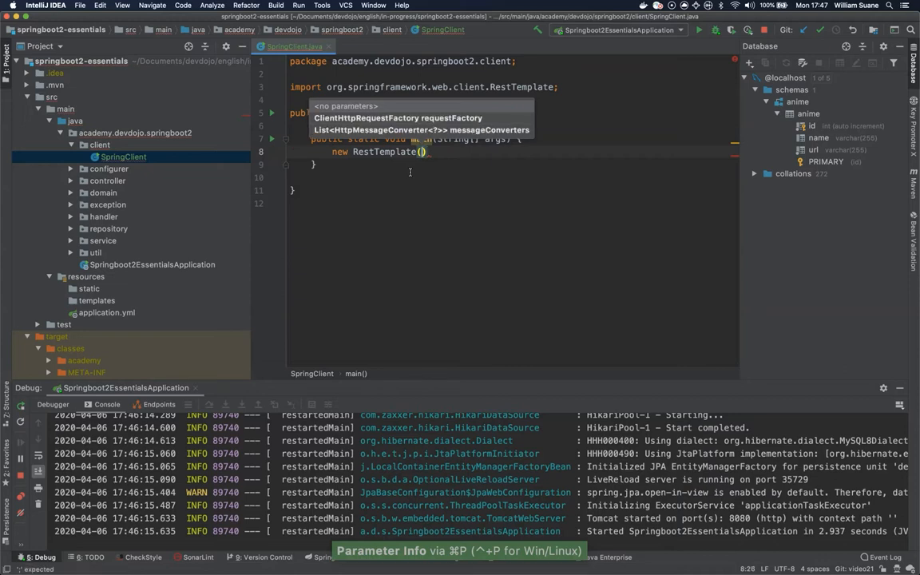
pyautogui.write(';')
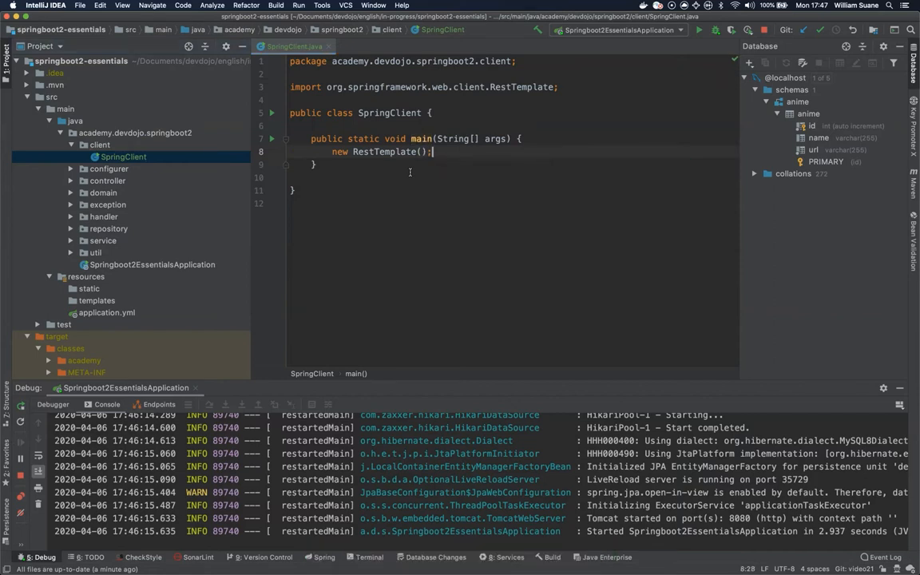
# Step: Fetch anime 1 from localhost:8080 with getForEntity into a ResponseEntity<Anime>
pyautogui.write('.')
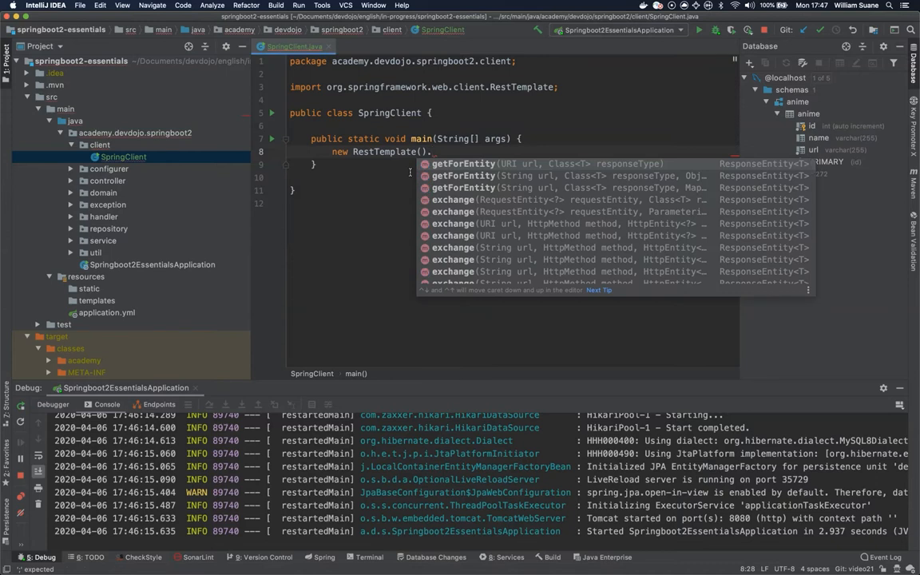
pyautogui.write('.getForEntity("http://localhost:')
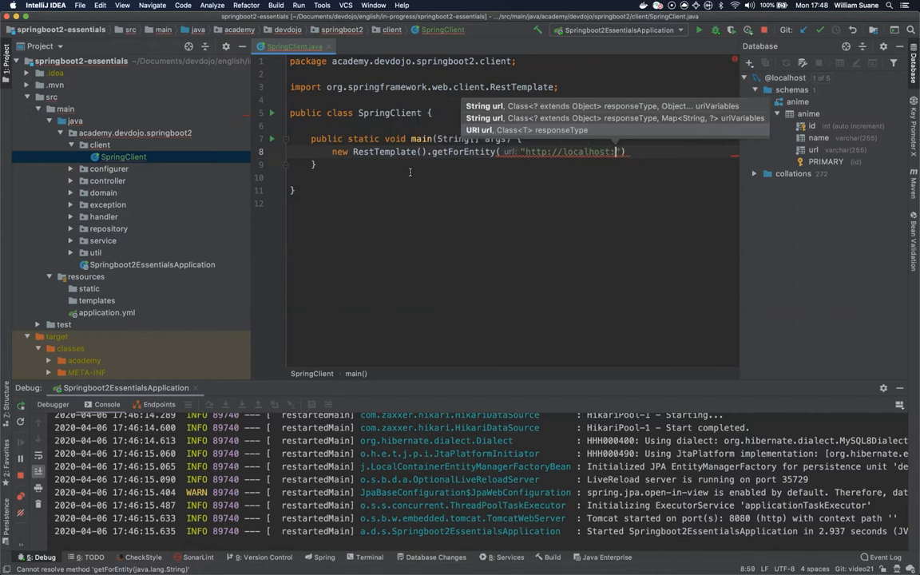
pyautogui.write(':8080/animes')
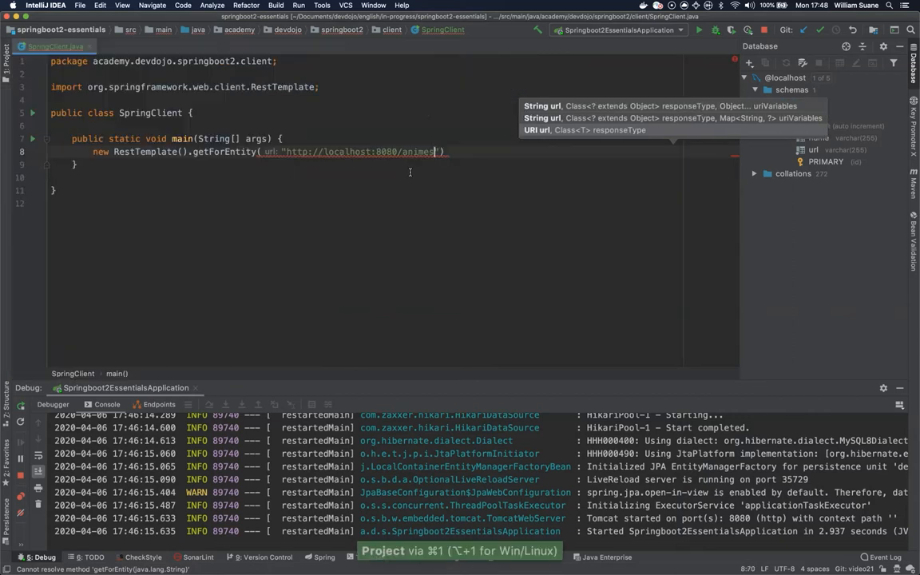
pyautogui.write('/')
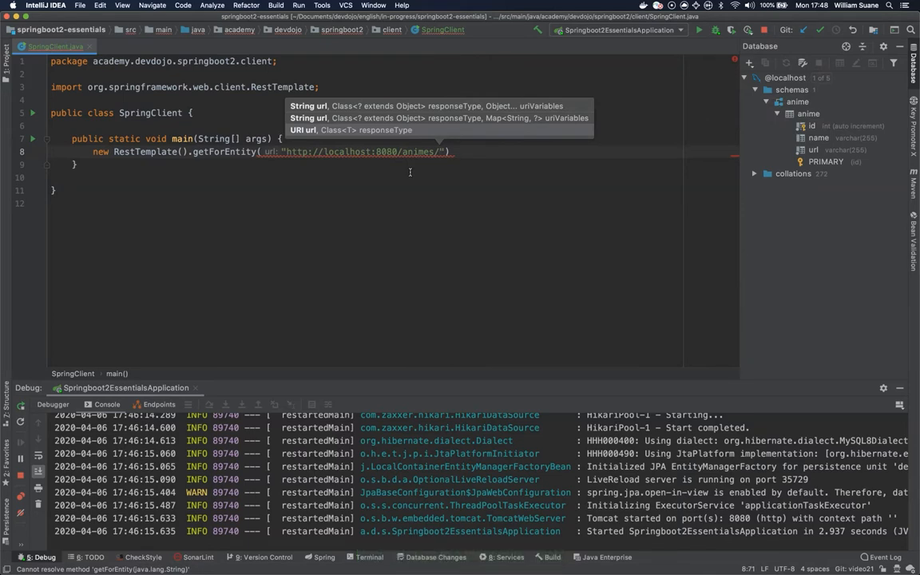
pyautogui.write('1')
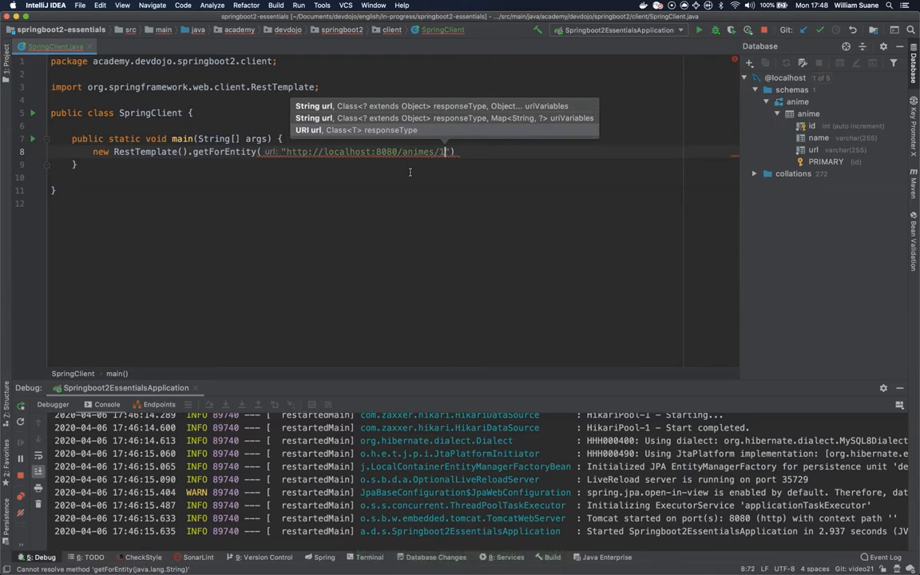
pyautogui.write('1')
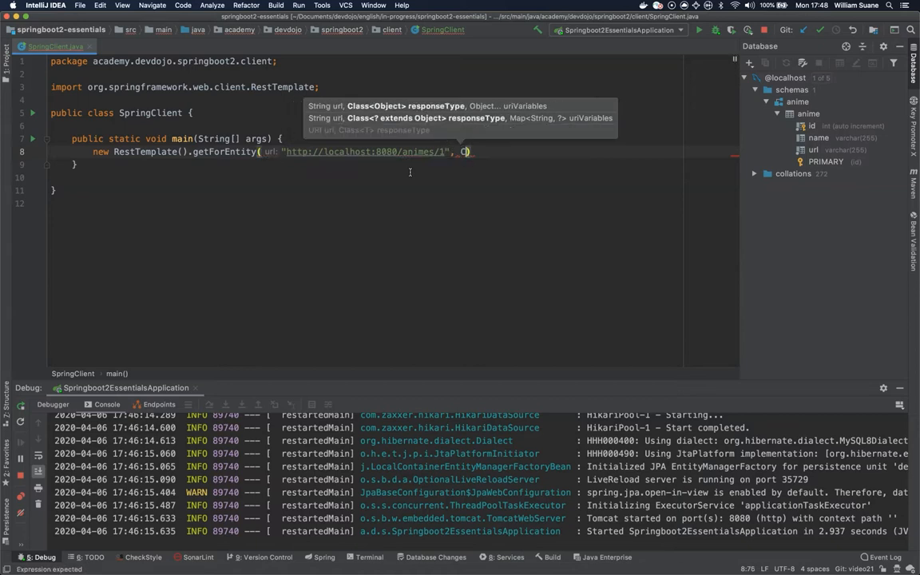
pyautogui.press('Backspace')
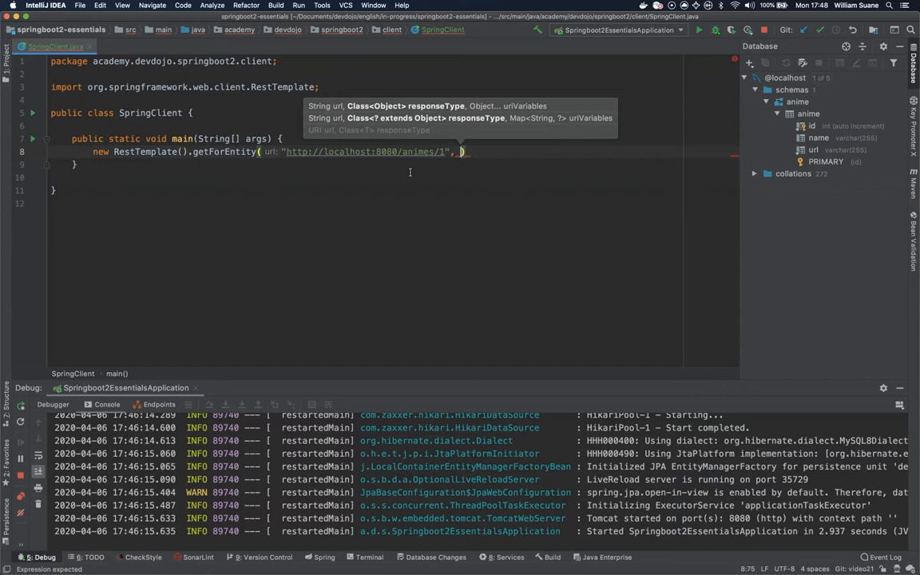
pyautogui.write('Anime.class')
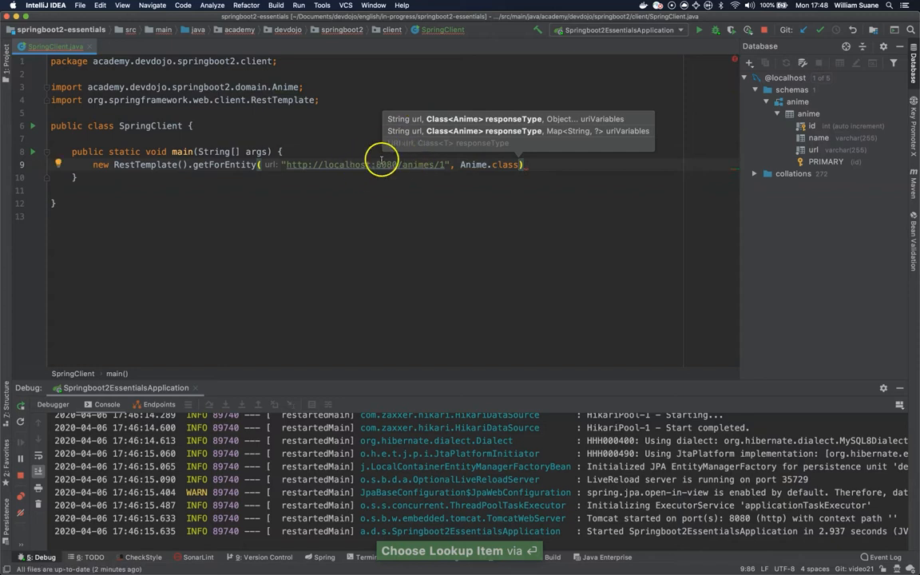
pyautogui.moveTo(295, 177)
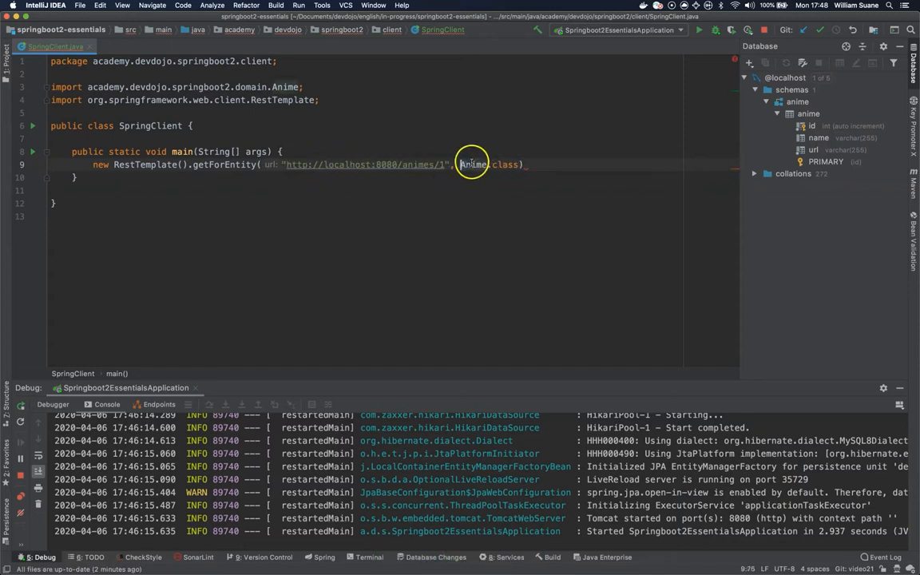
pyautogui.write(';')
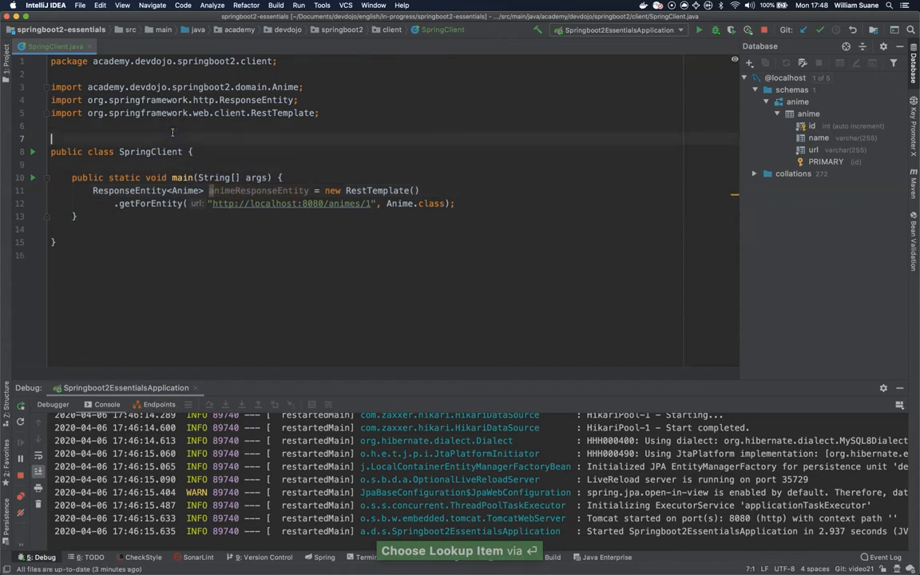
pyautogui.write('@Slf4j')
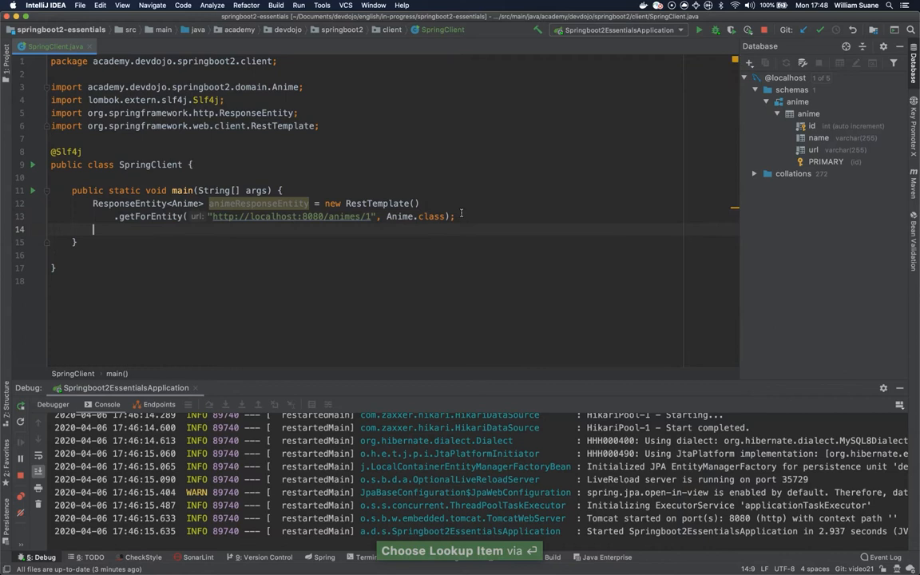
pyautogui.write('log.info("Response Entity {}",a);')
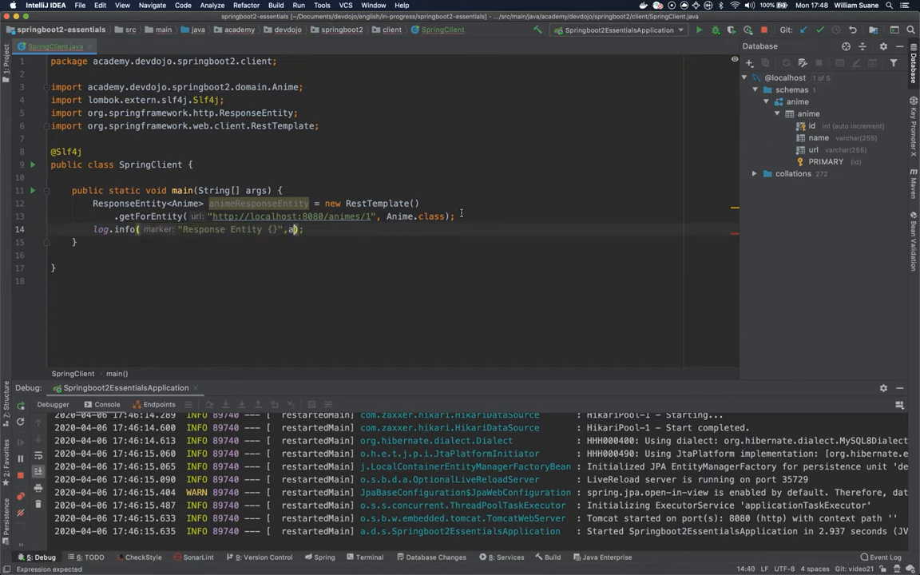
pyautogui.write('nimeResponseEntity')
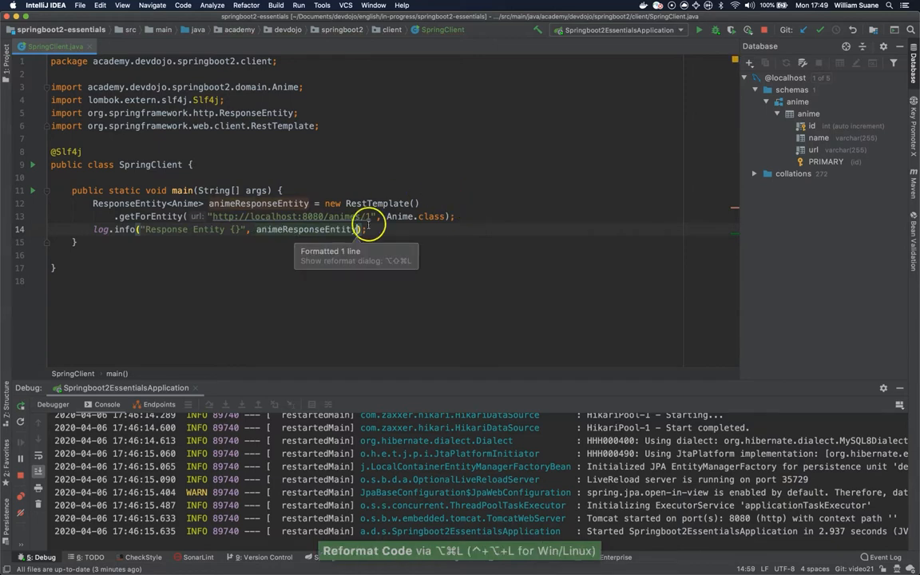
pyautogui.moveTo(161, 281)
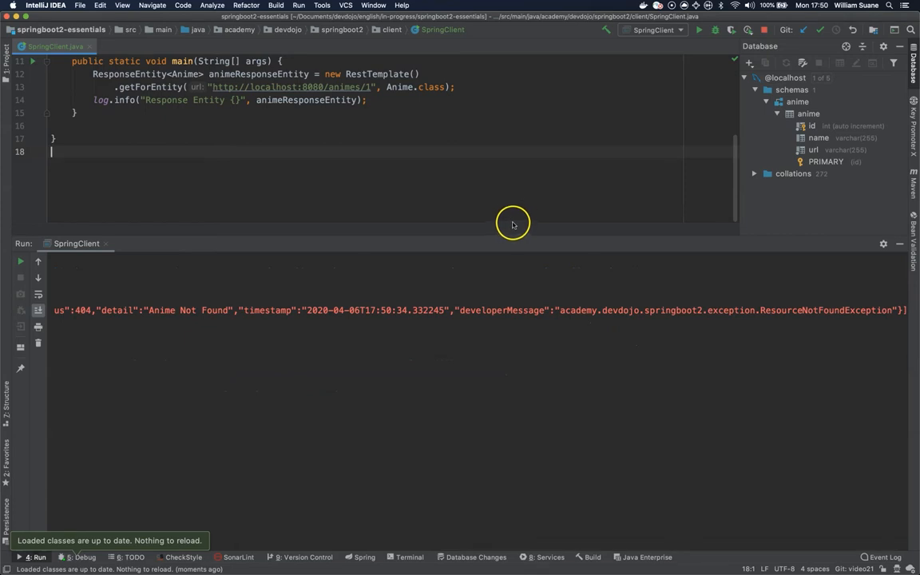
pyautogui.moveTo(505, 236)
pyautogui.write('2')
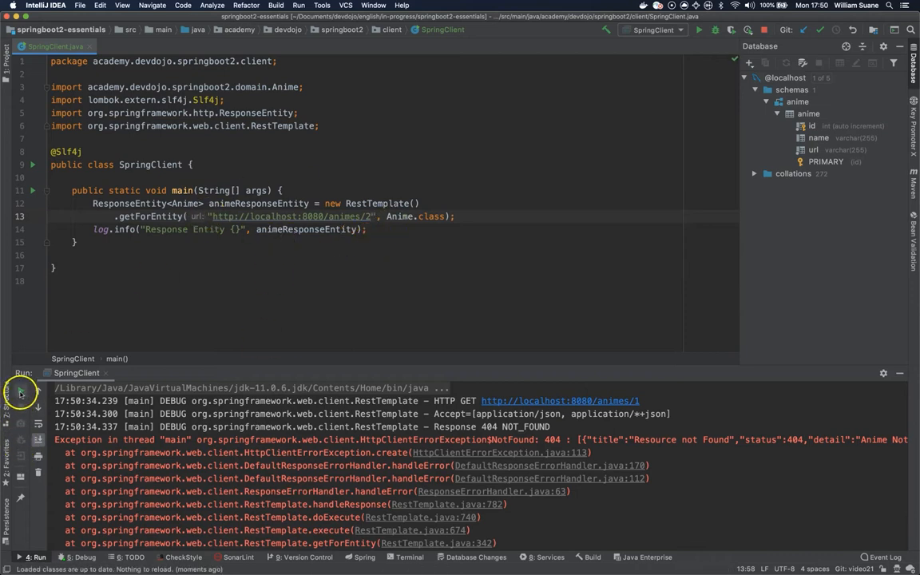
# Step: Rerun SpringClient against the /animes/2 URL
pyautogui.click(21, 392)
pyautogui.write('log.info("Response Data {}", animeResponseEntity.getBody());')
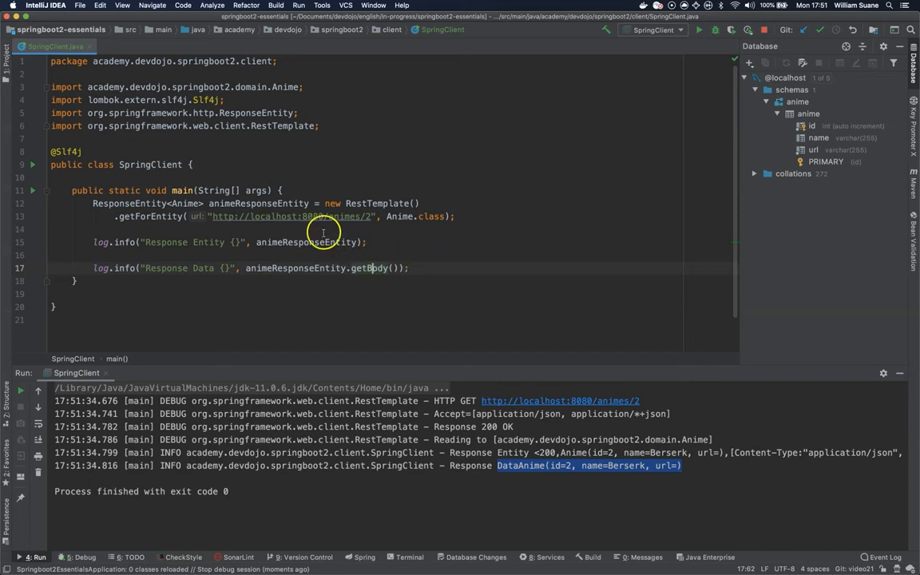
pyautogui.moveTo(373, 228)
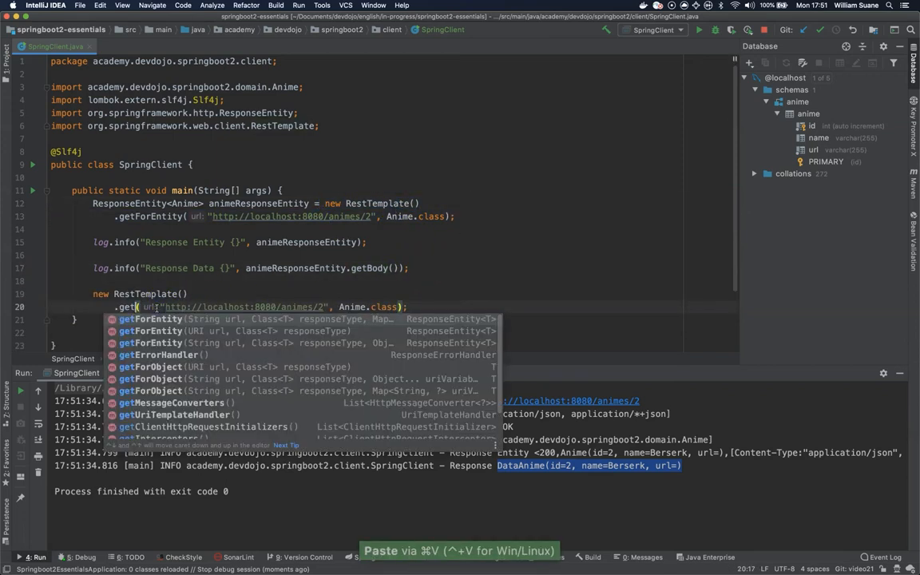
# Step: Fetch anime 2 via getForObject, log it as "Anime {}", and select the Berserk output
pyautogui.click(151, 367)
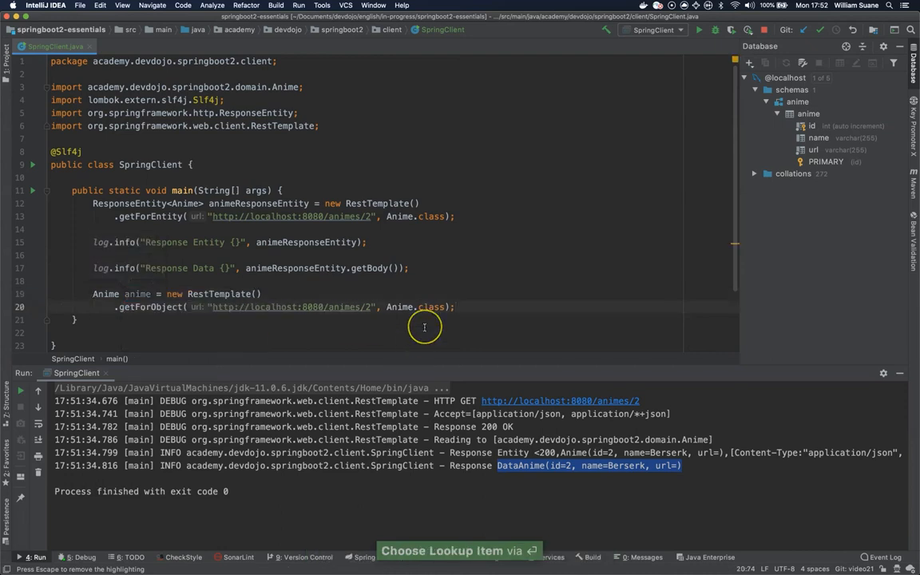
pyautogui.write('log.')
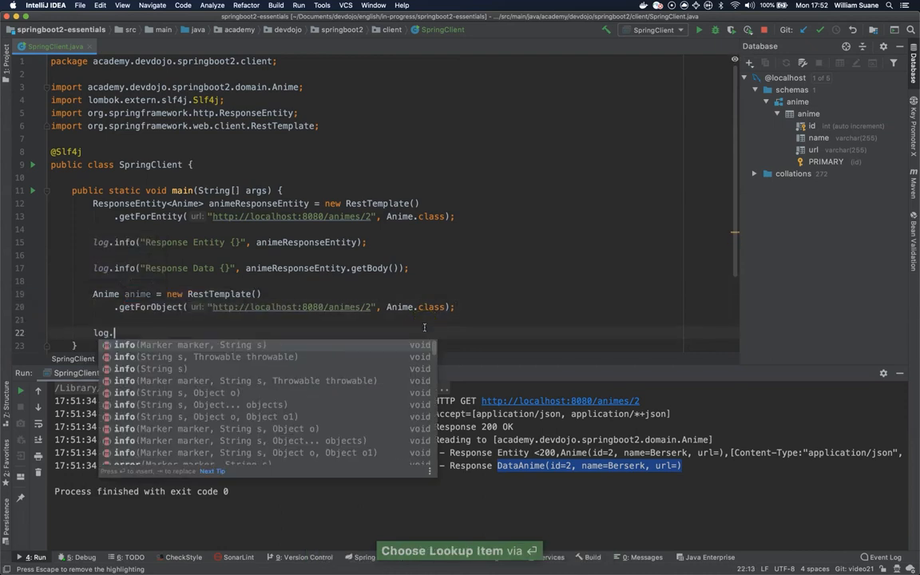
pyautogui.write('in')
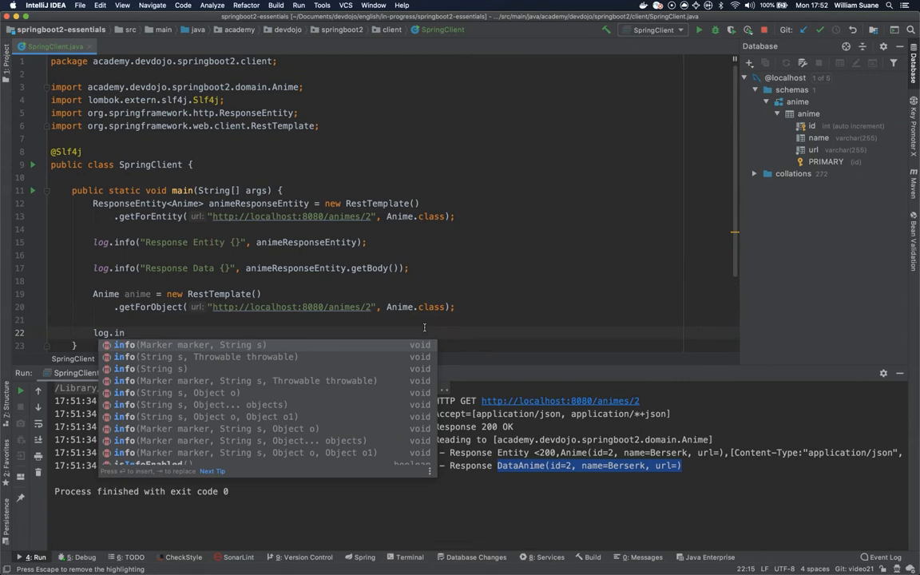
pyautogui.press('Enter')
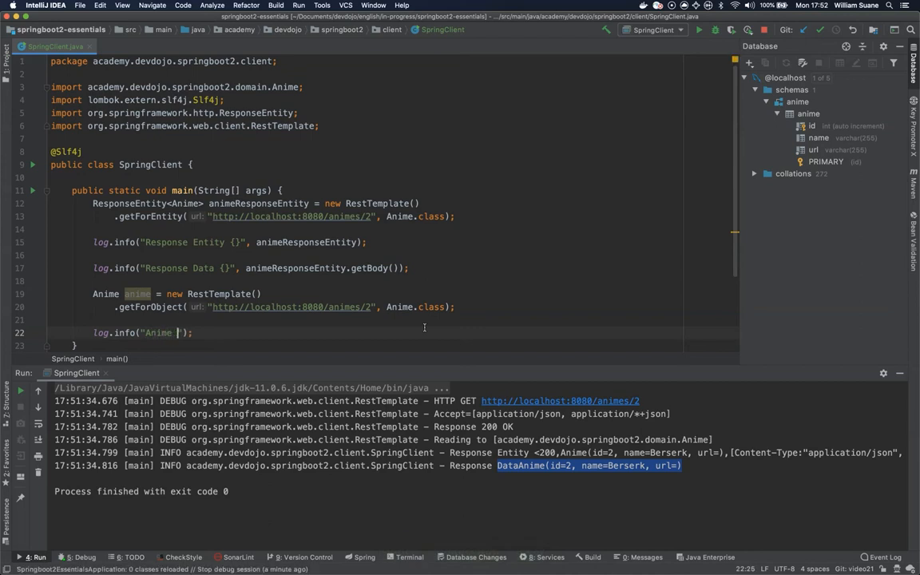
pyautogui.write('{} ,')
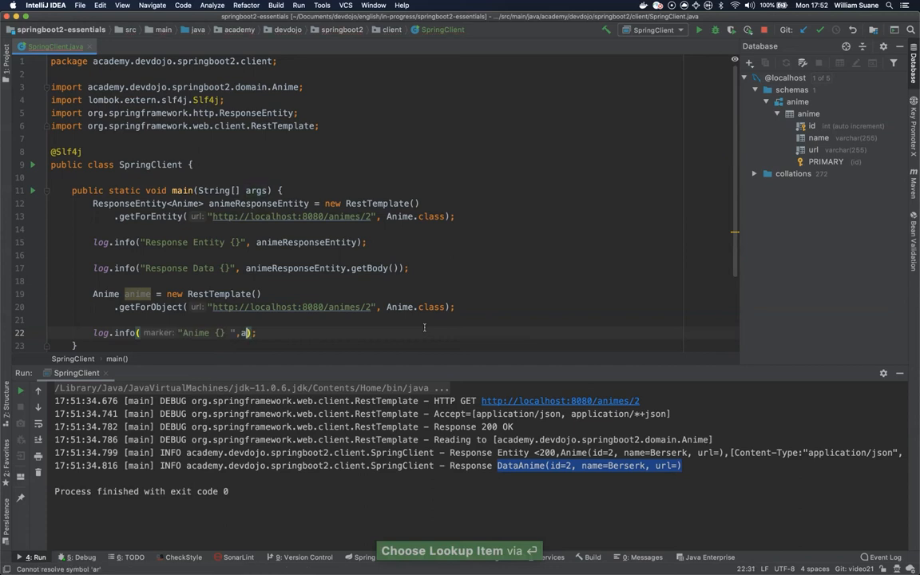
pyautogui.write('nime')
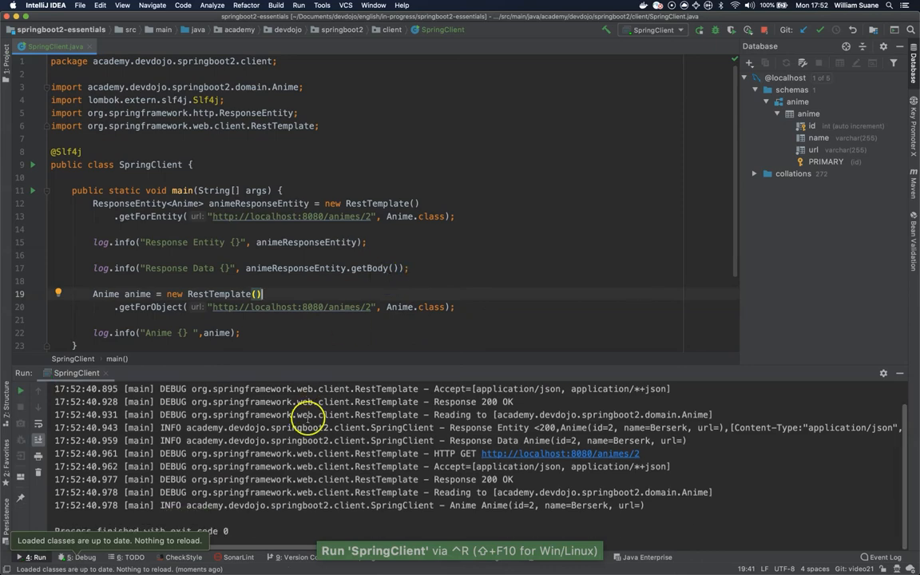
pyautogui.moveTo(402, 507)
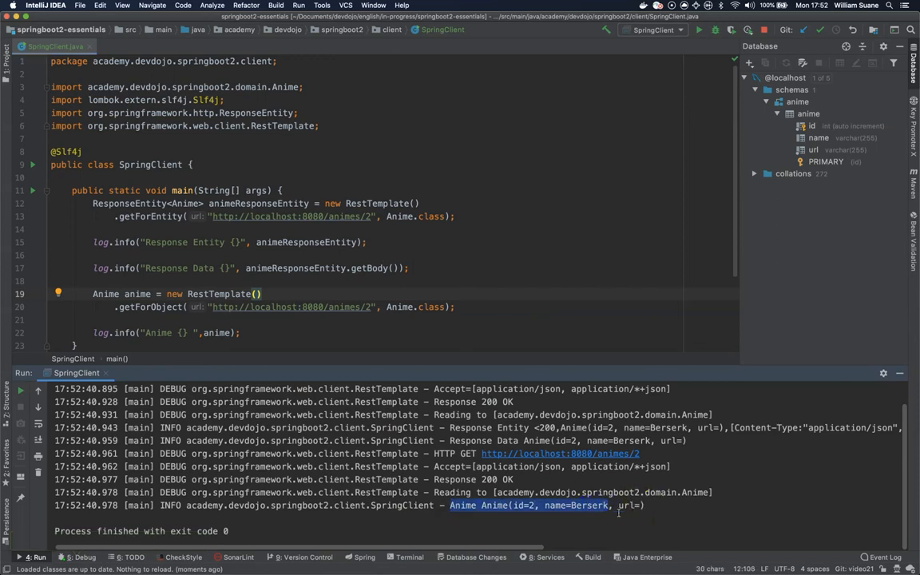
pyautogui.doubleClick(487, 505)
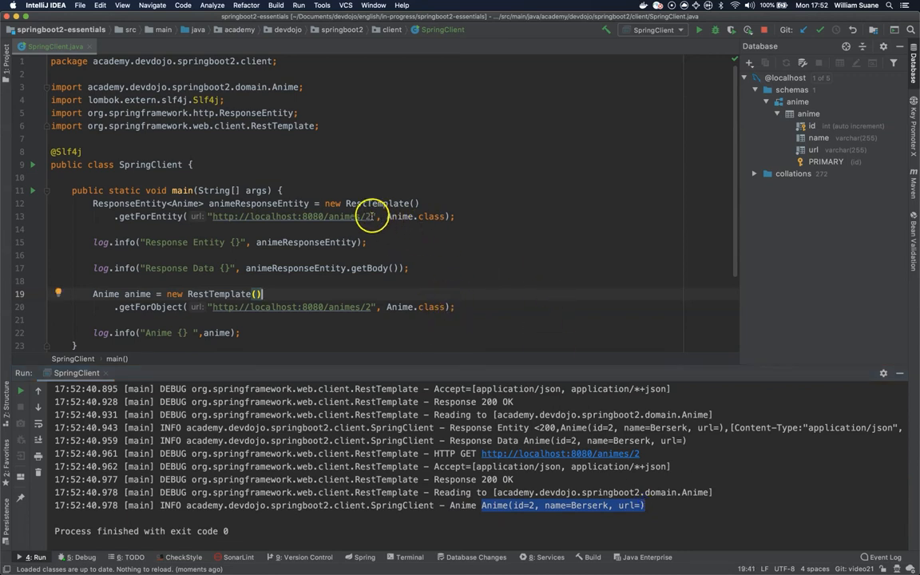
pyautogui.moveTo(369, 216)
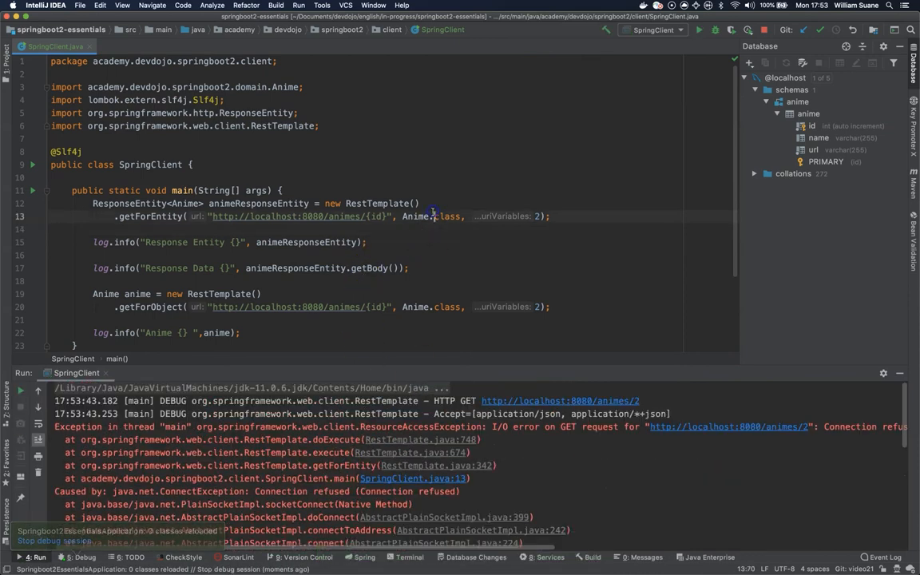
# Step: Rerun SpringClient with the {id} URL templates and scroll through the console output
pyautogui.click(677, 30)
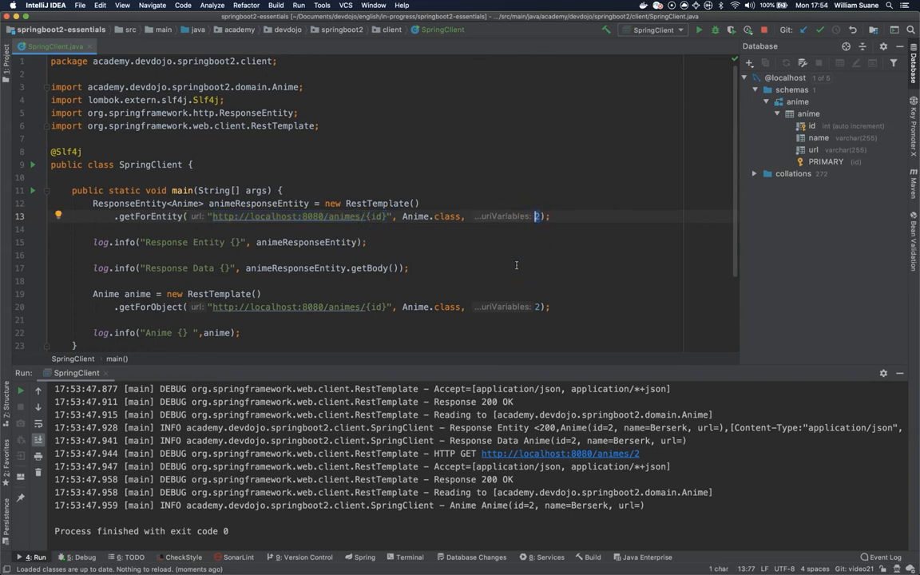
pyautogui.moveTo(308, 249)
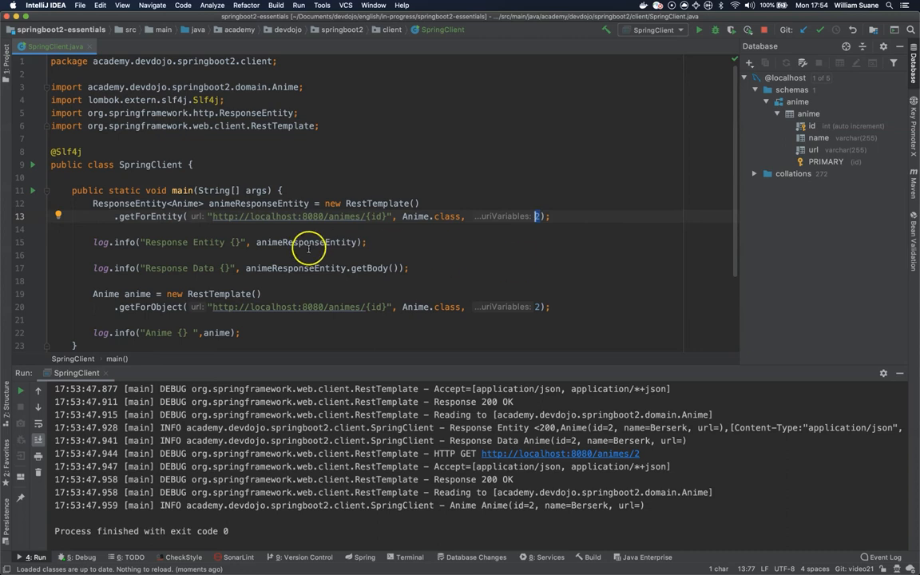
pyautogui.scroll(-3)
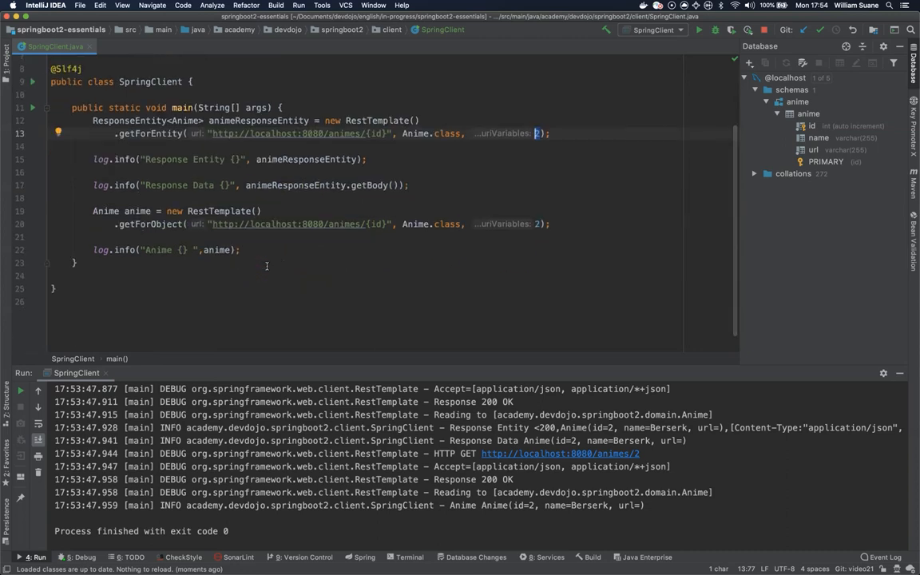
pyautogui.moveTo(263, 264)
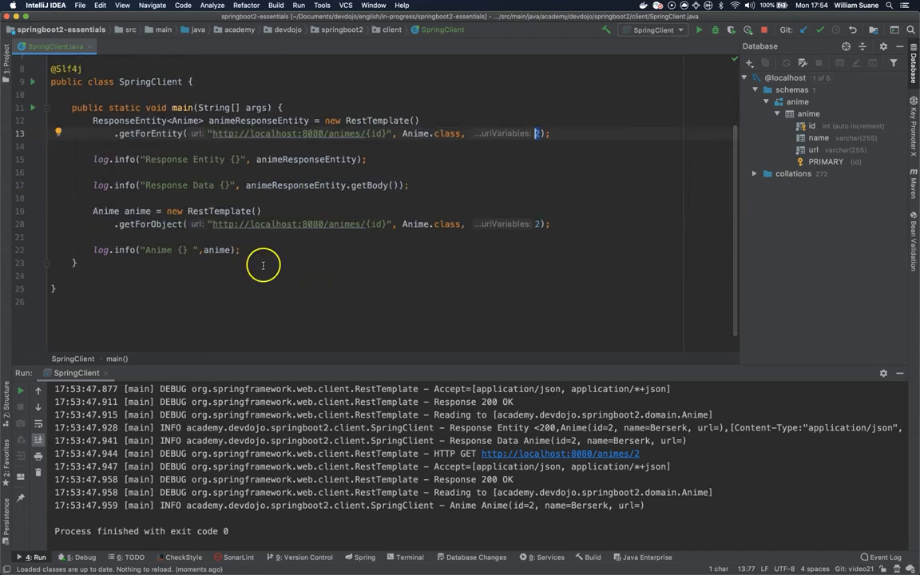